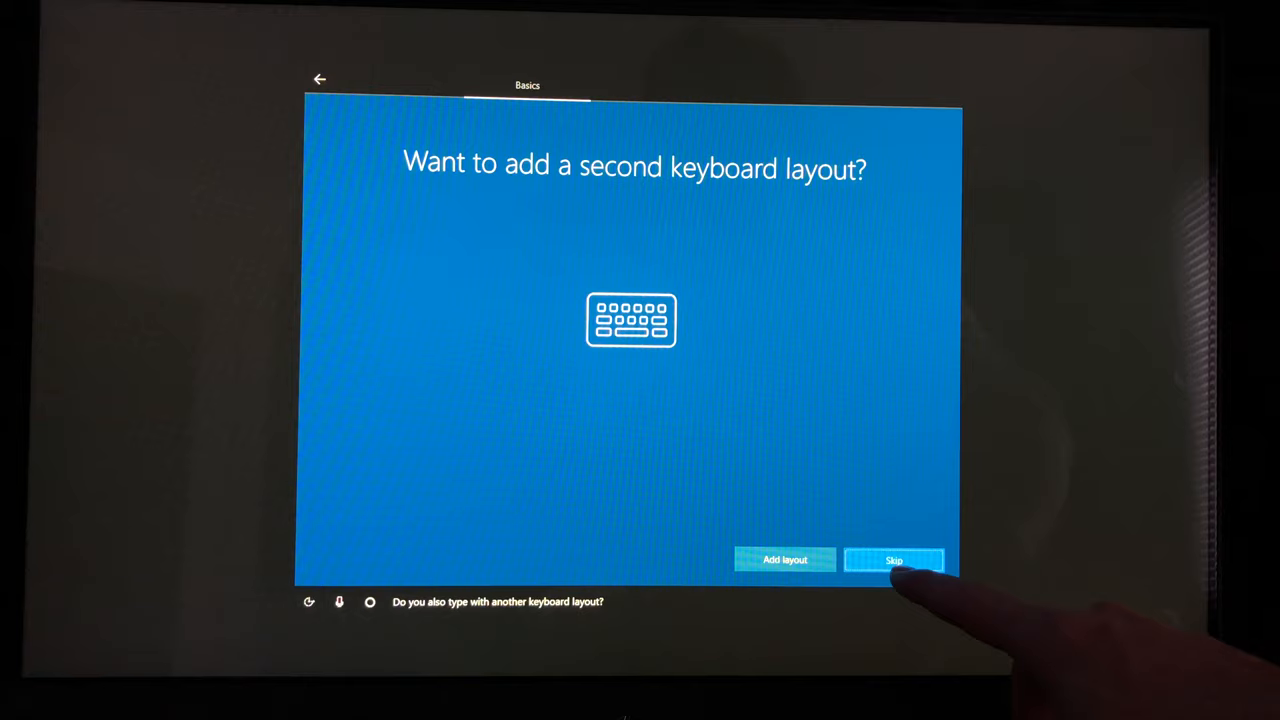
Skip adding a second keyboard layout.
click(900, 558)
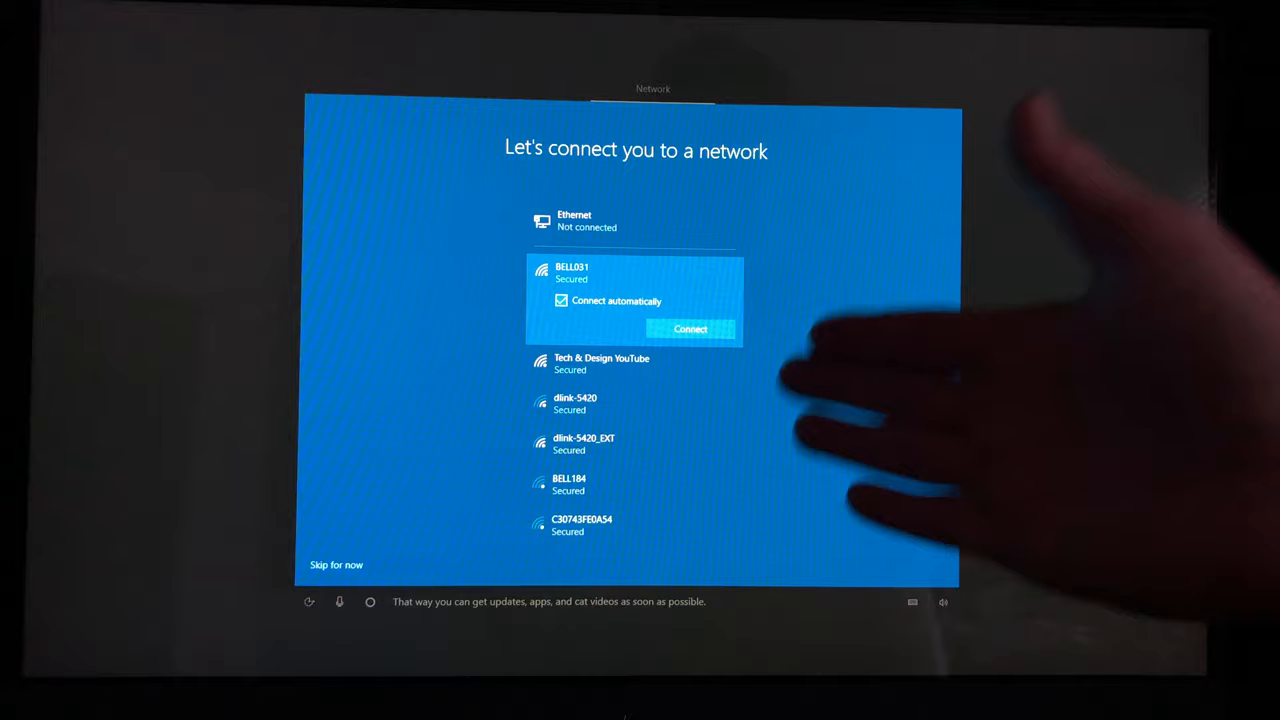
Join the BELL031 wireless network with Connect automatically kept on.
click(600, 363)
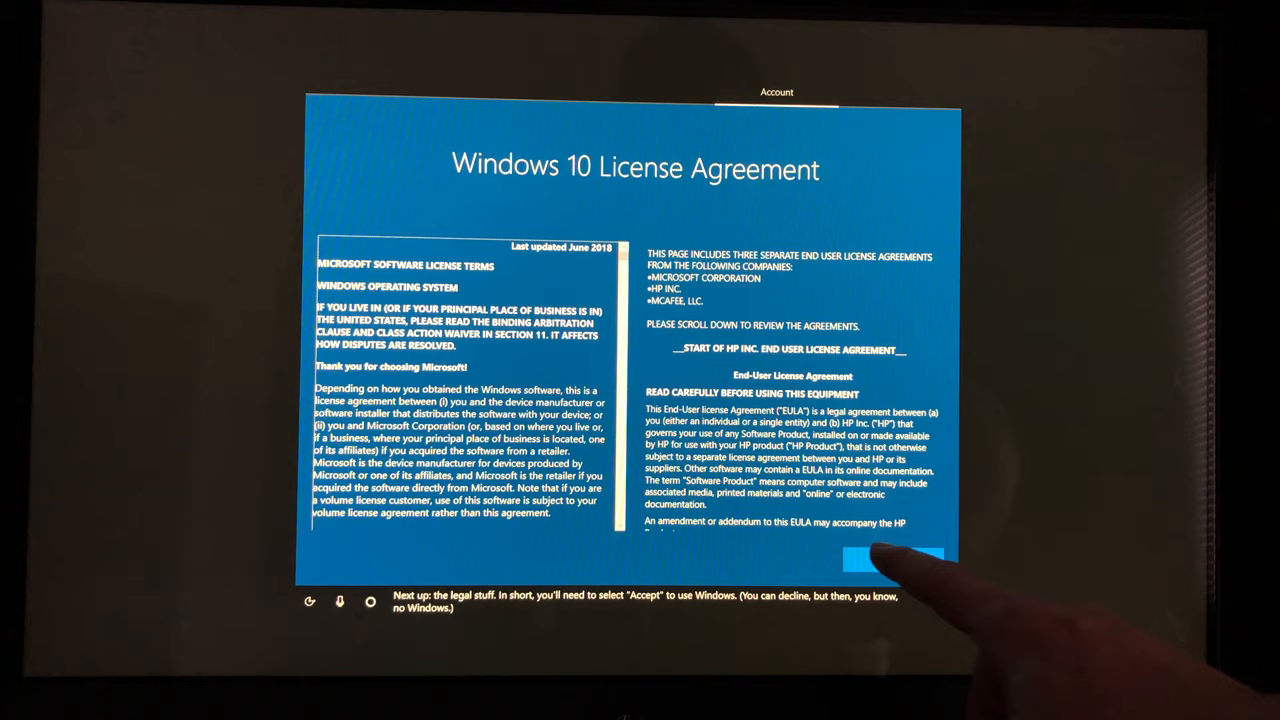
Accept the Windows 10 license terms.
click(883, 560)
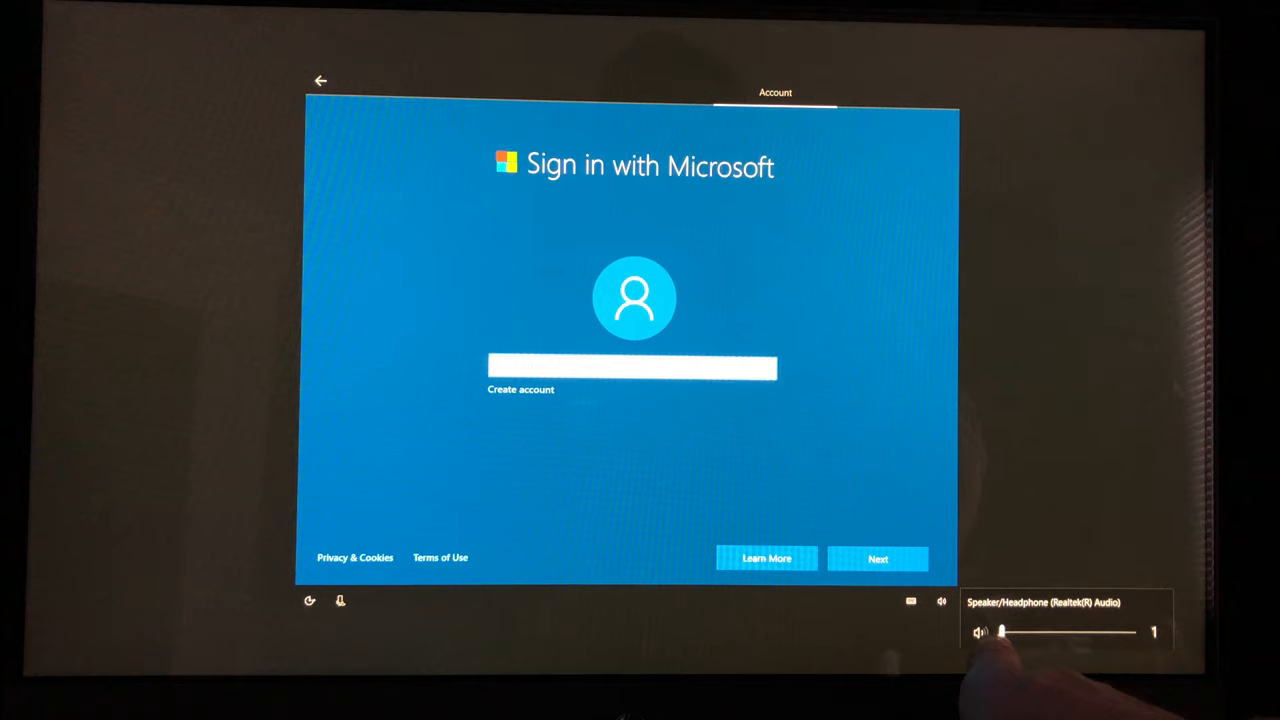
Lower the speaker volume almost all the way with the taskbar slider.
drag(1003, 632, 1043, 632)
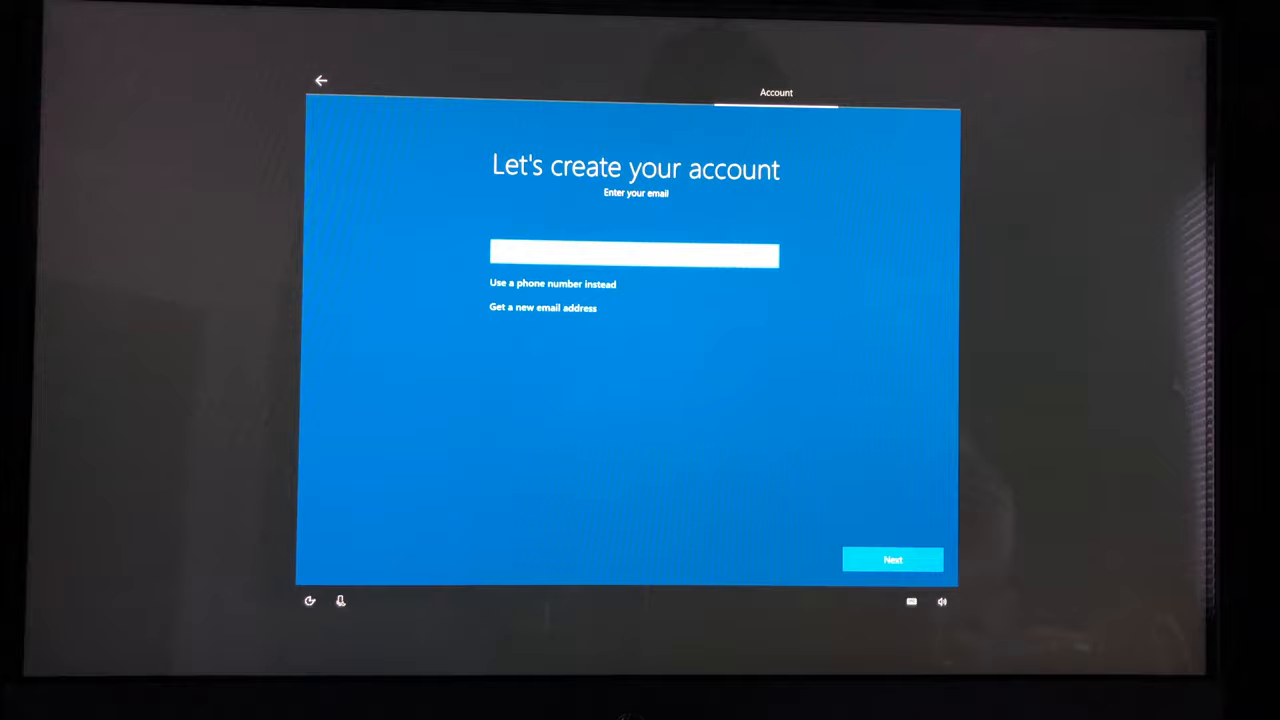
Begin entering the new Microsoft account's email address.
click(894, 556)
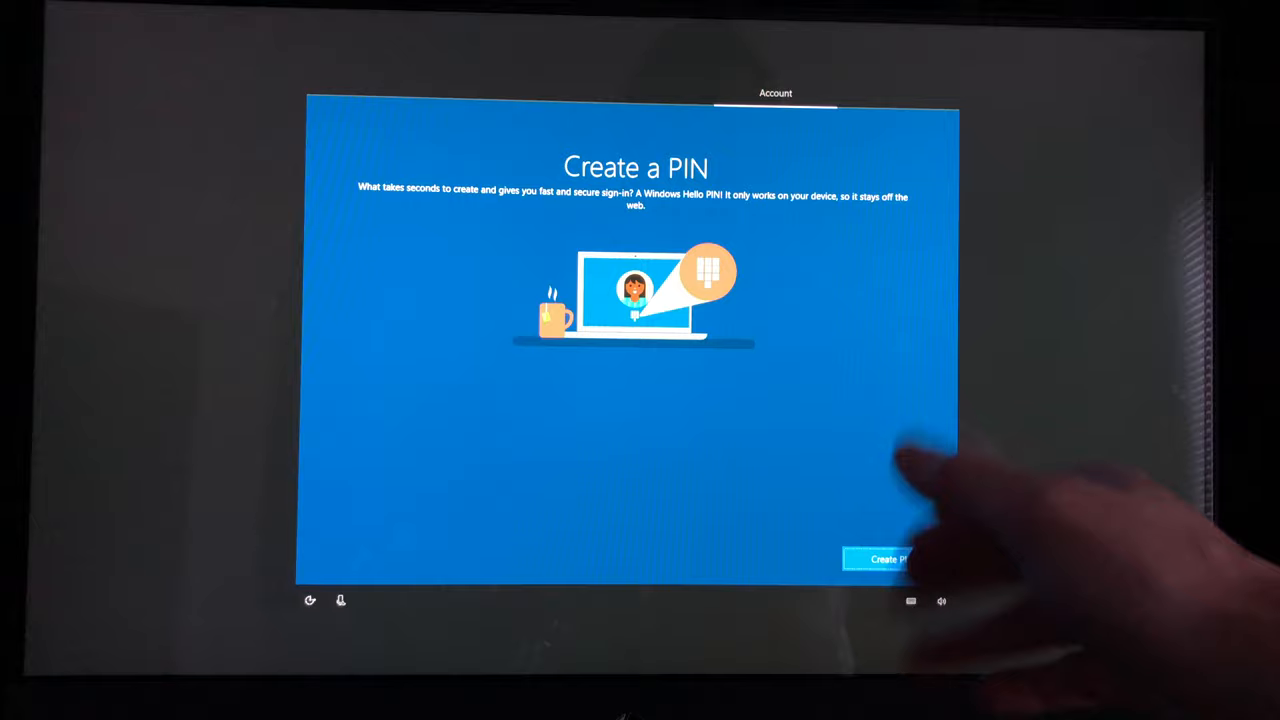
Start creating a sign-in PIN for the account.
click(887, 558)
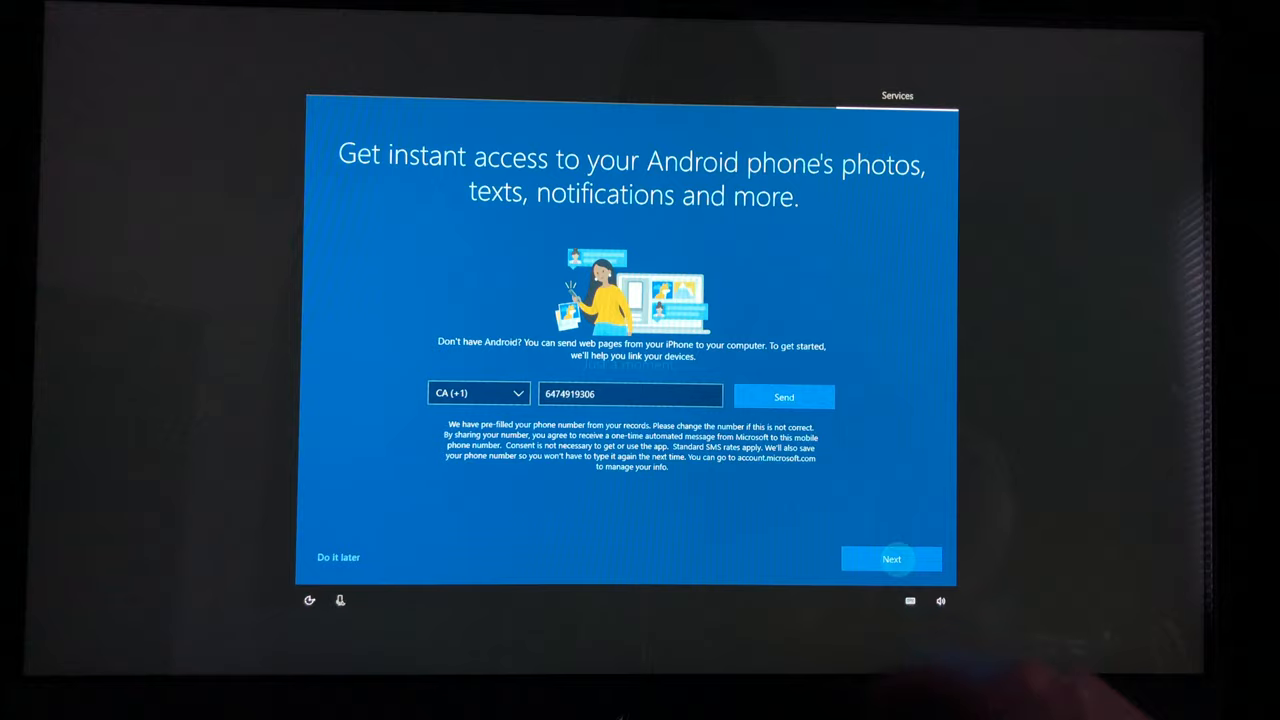
Continue past the Android phone-linking offer without linking a phone.
click(891, 558)
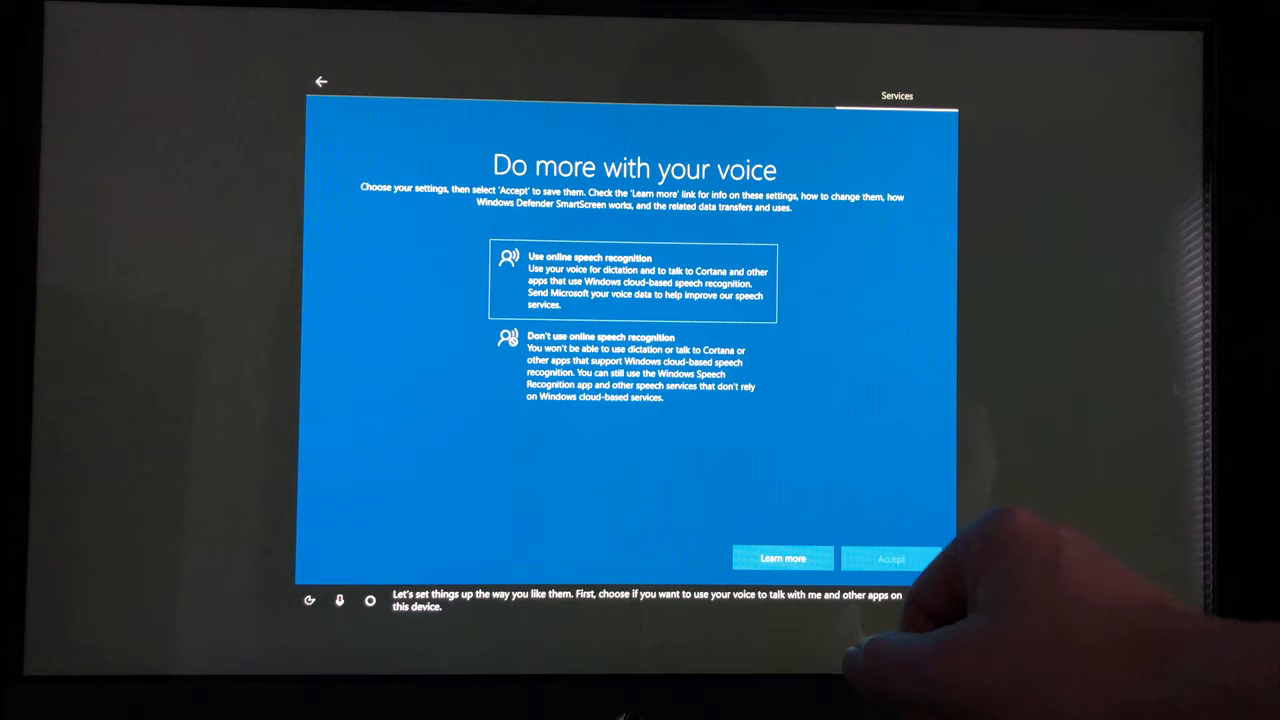
Keep online speech recognition, Find my device and full diagnostic data, then skip HP registration.
click(898, 557)
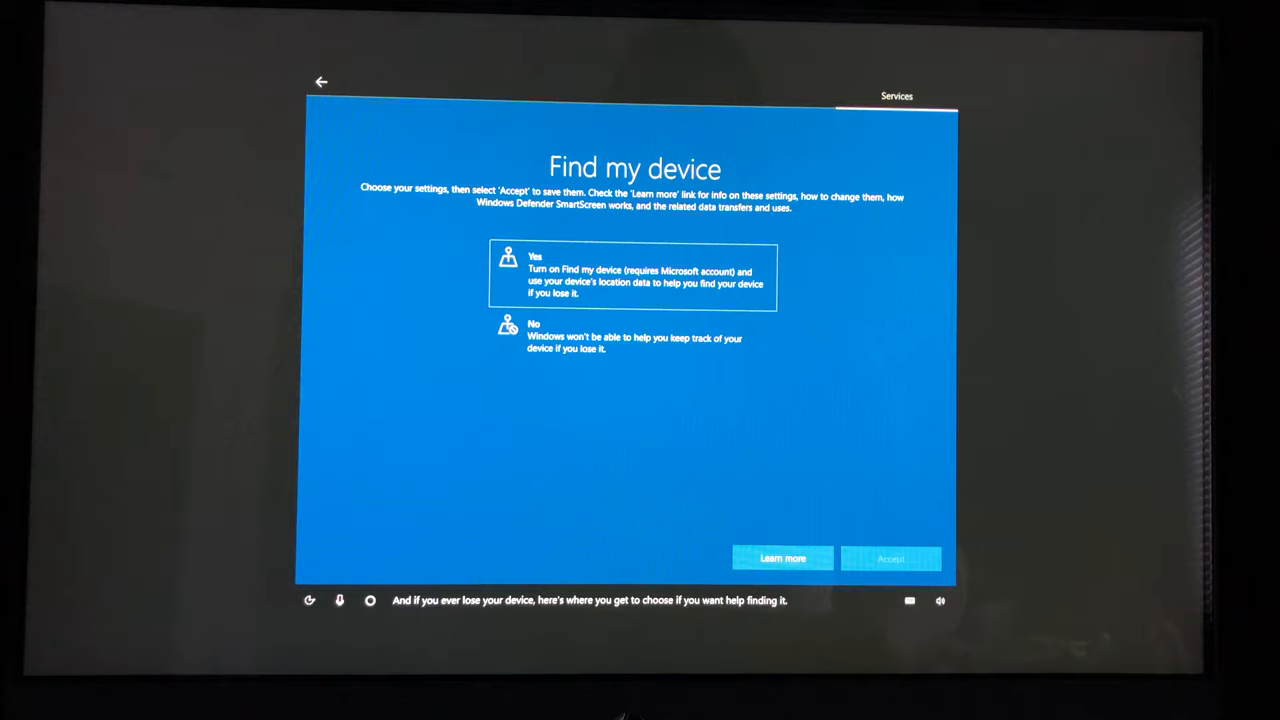
click(891, 558)
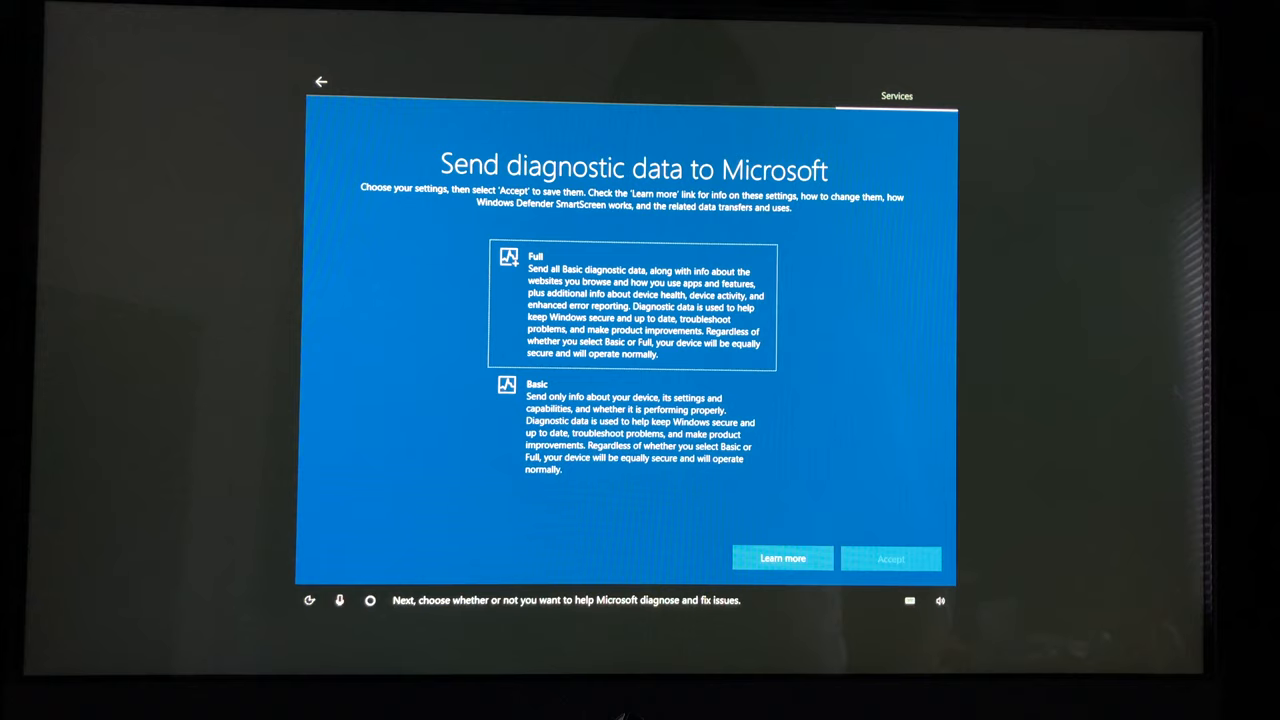
click(891, 558)
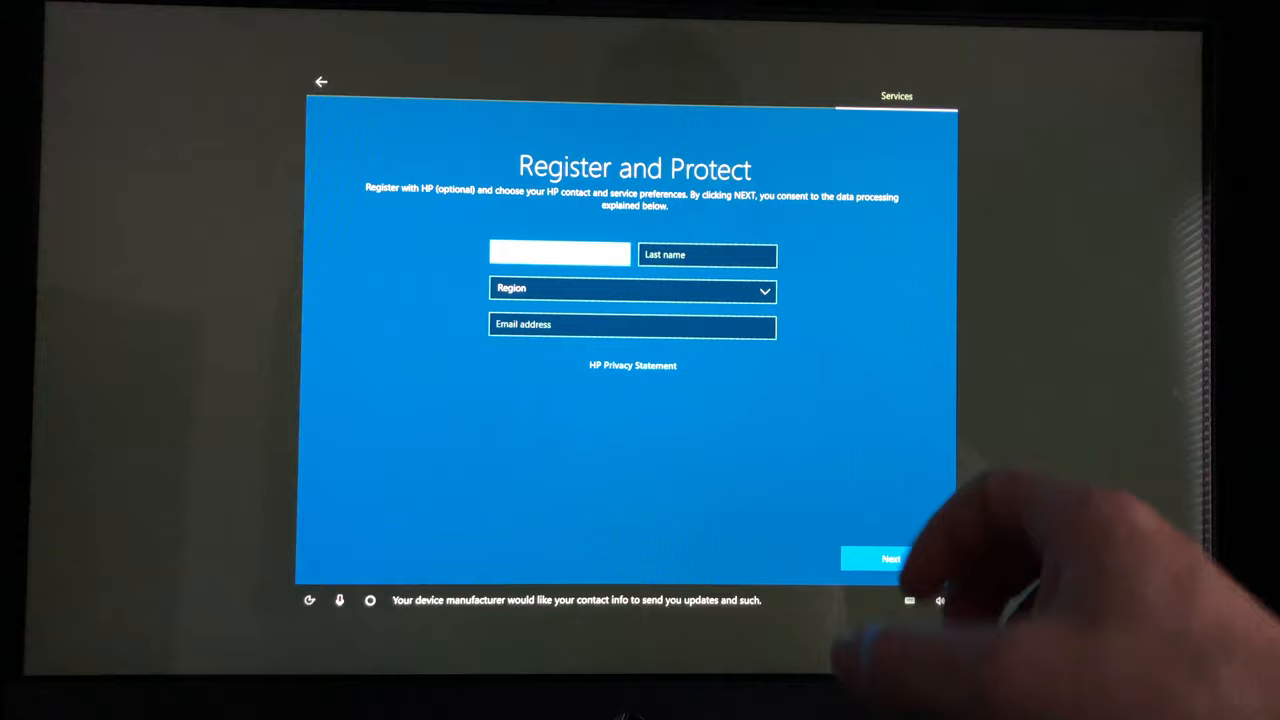
click(888, 557)
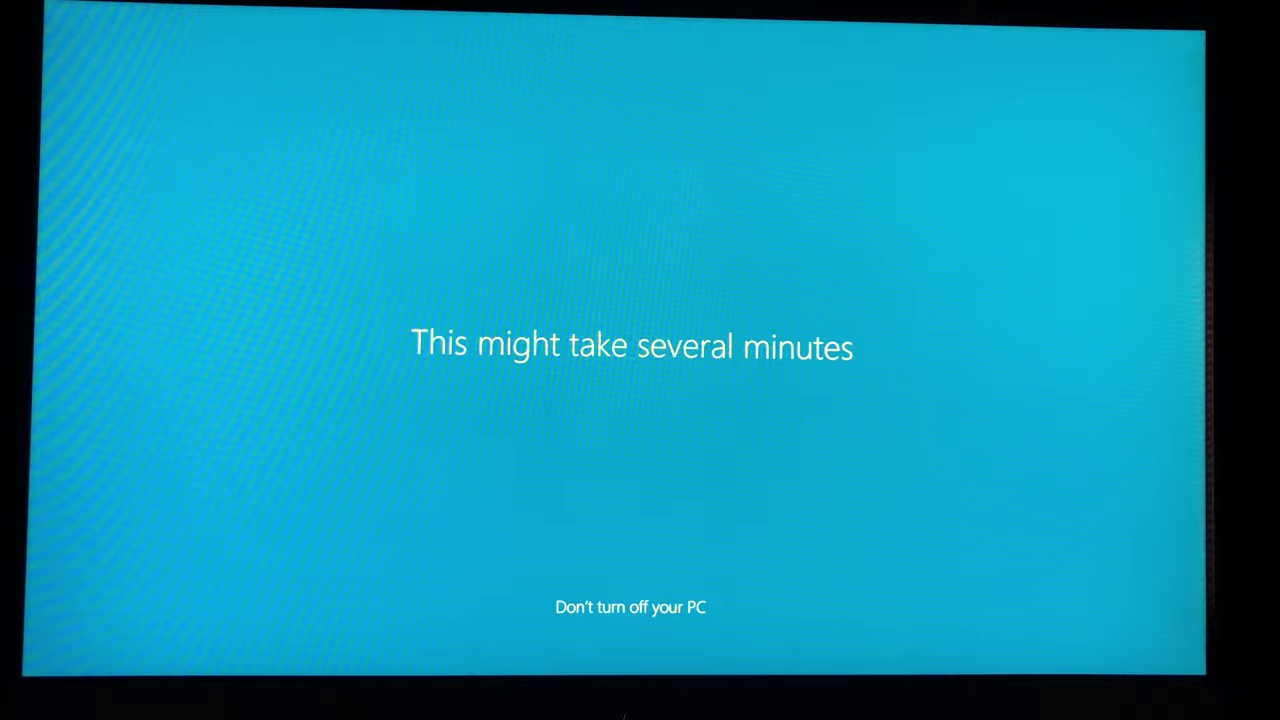